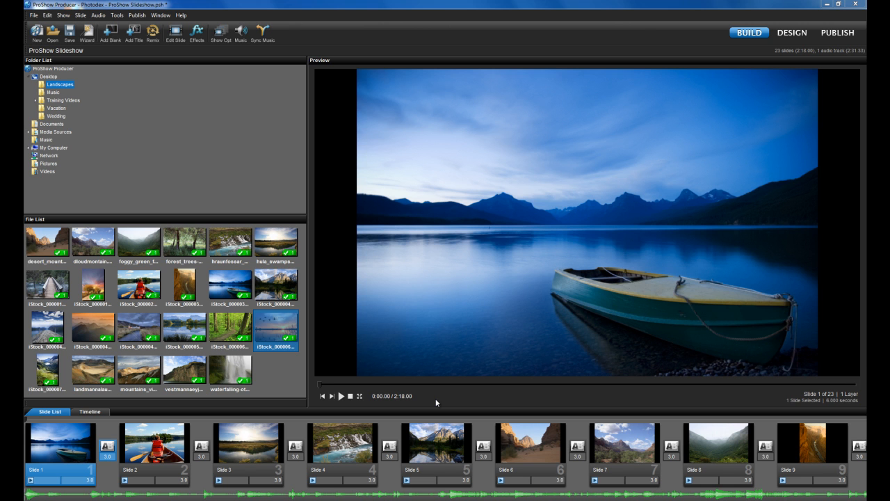
pyautogui.moveTo(68, 446)
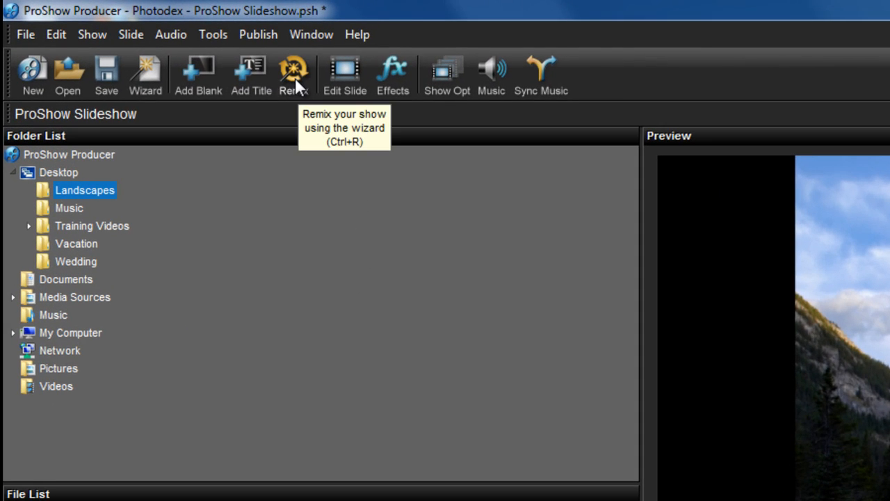
# Run the Remix wizard on the five selected slides and create the remixed version.
pyautogui.click(293, 73)
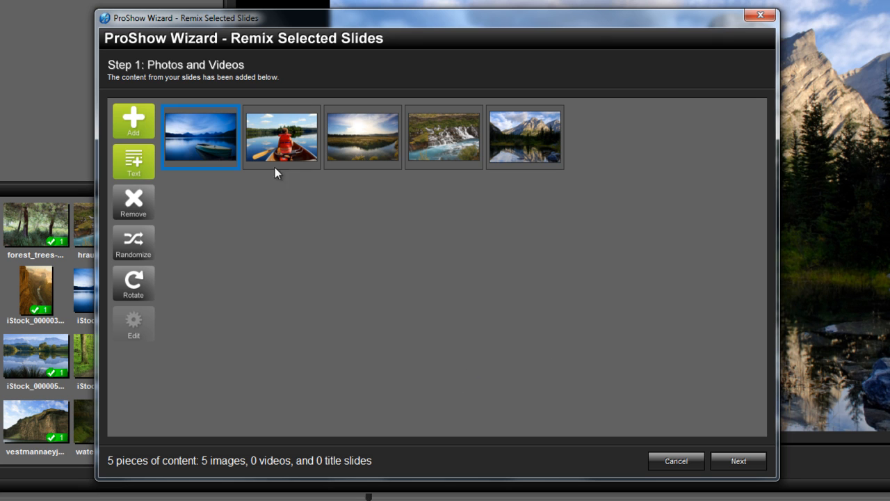
pyautogui.moveTo(327, 214)
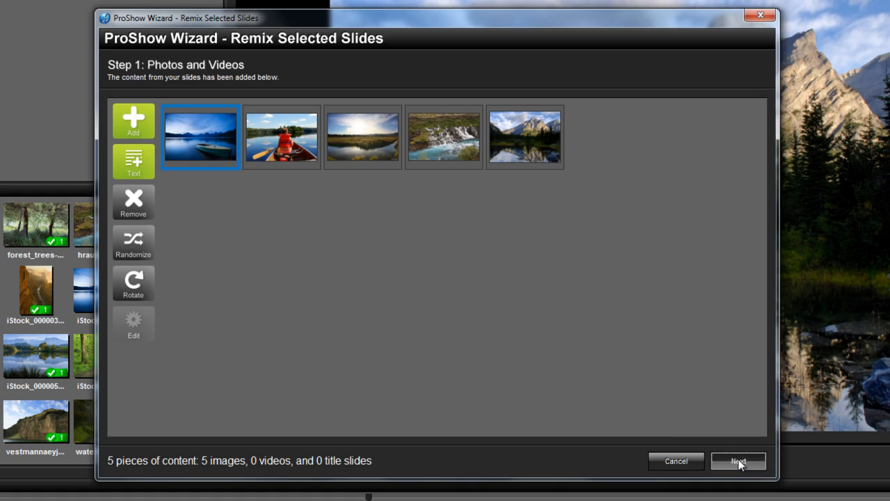
pyautogui.click(738, 460)
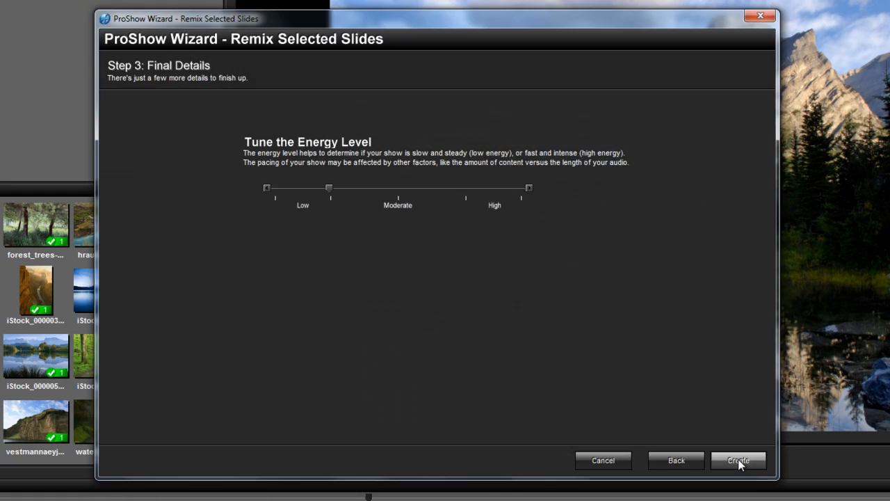
pyautogui.click(738, 460)
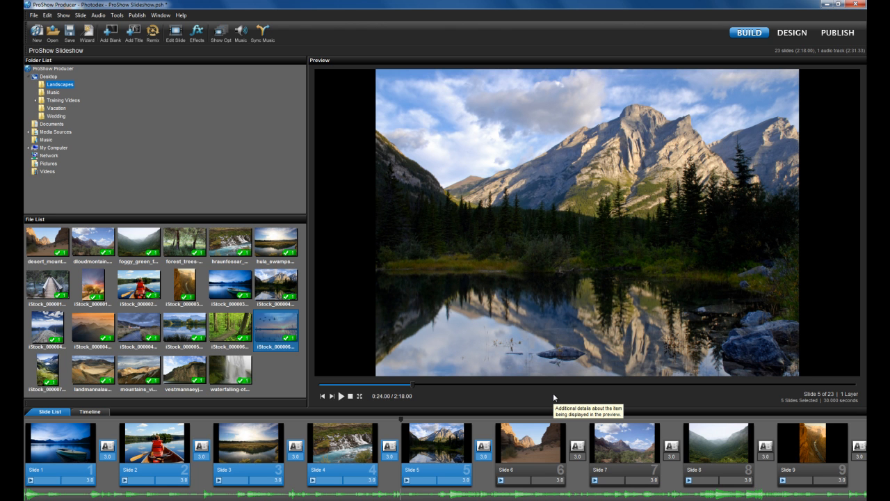
pyautogui.click(60, 442)
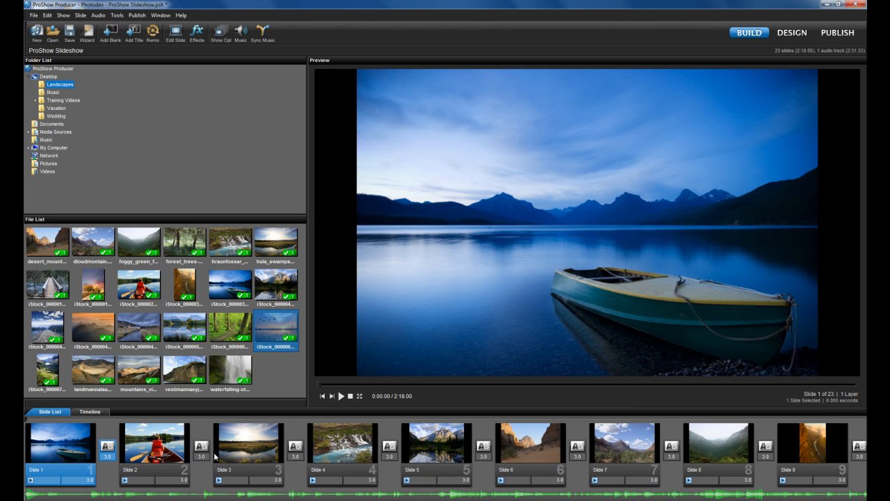
pyautogui.rightClick(348, 445)
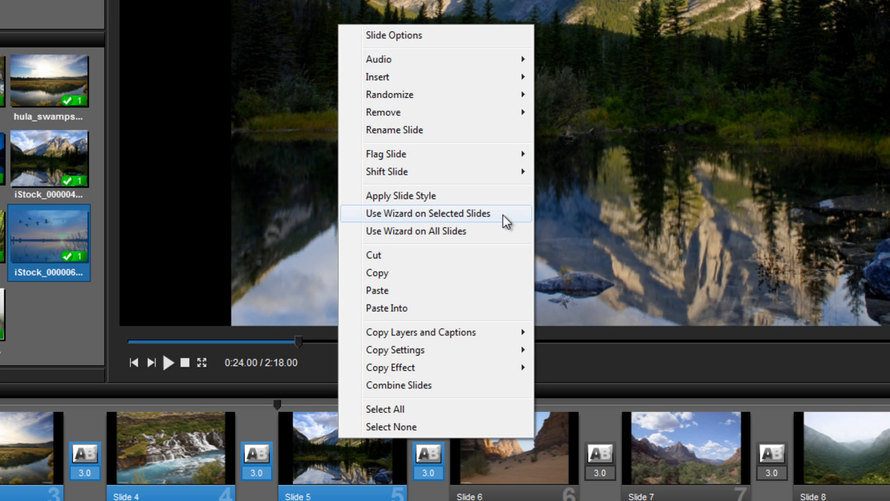
pyautogui.moveTo(483, 240)
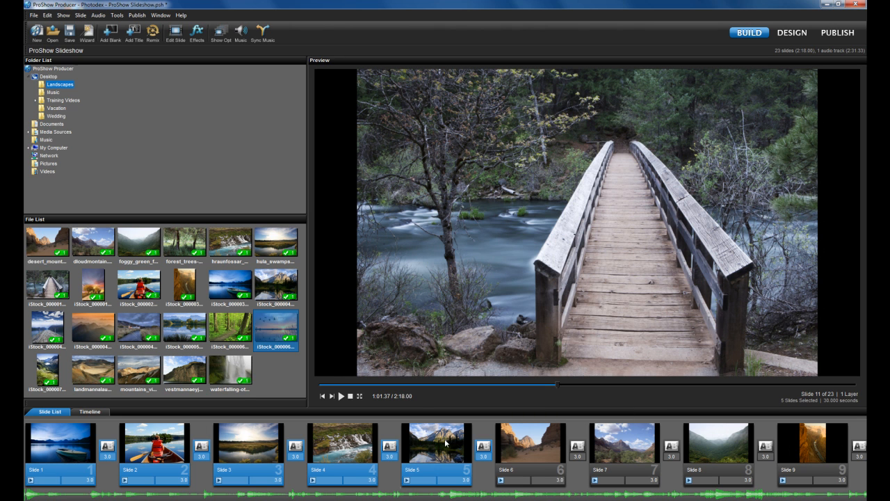
pyautogui.moveTo(225, 447)
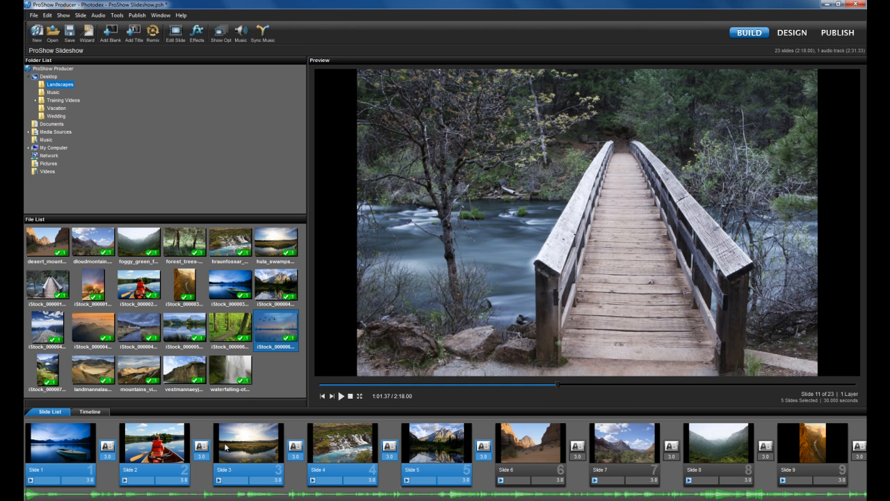
# Select a single slide, then browse the Effects library's transitions, themes and slide styles.
pyautogui.click(61, 443)
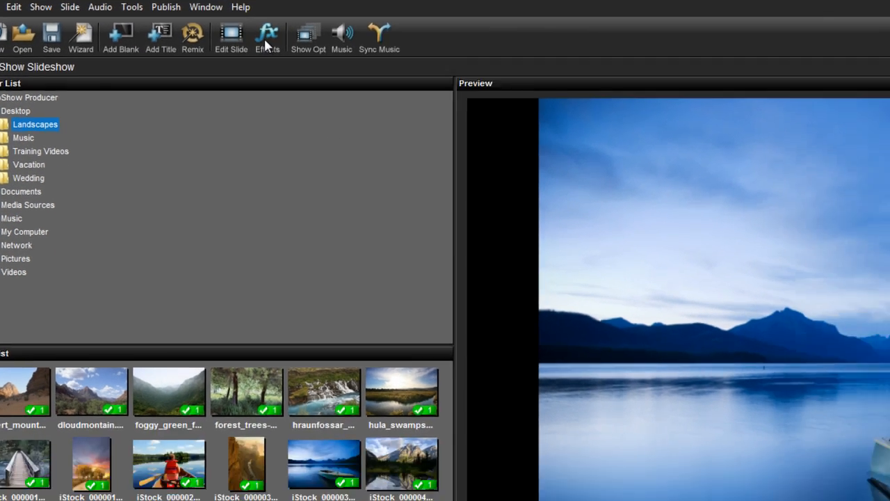
pyautogui.click(267, 35)
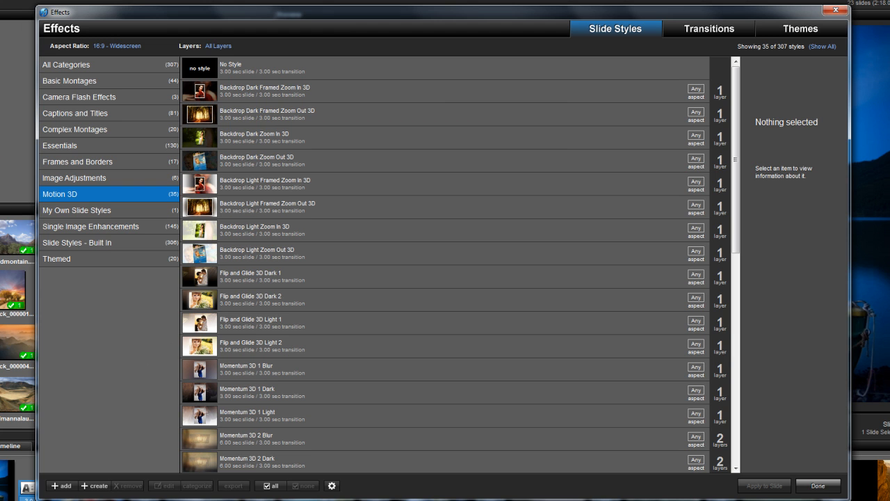
pyautogui.moveTo(259, 267)
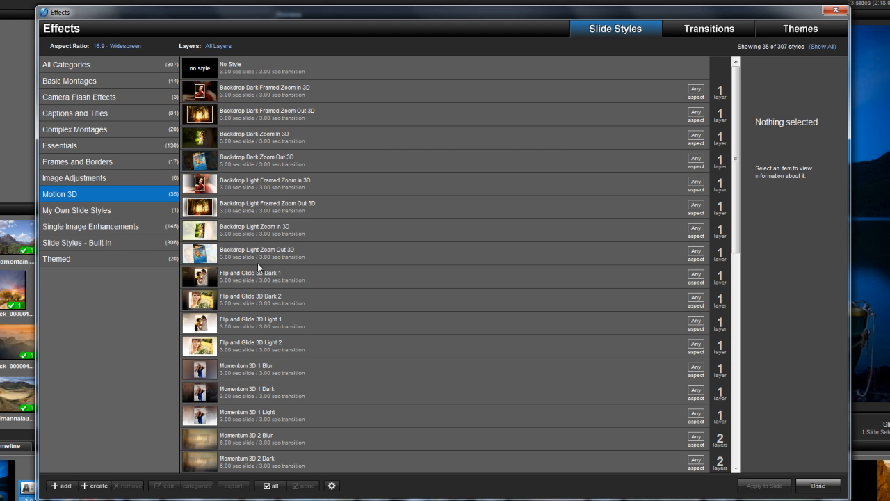
pyautogui.click(709, 29)
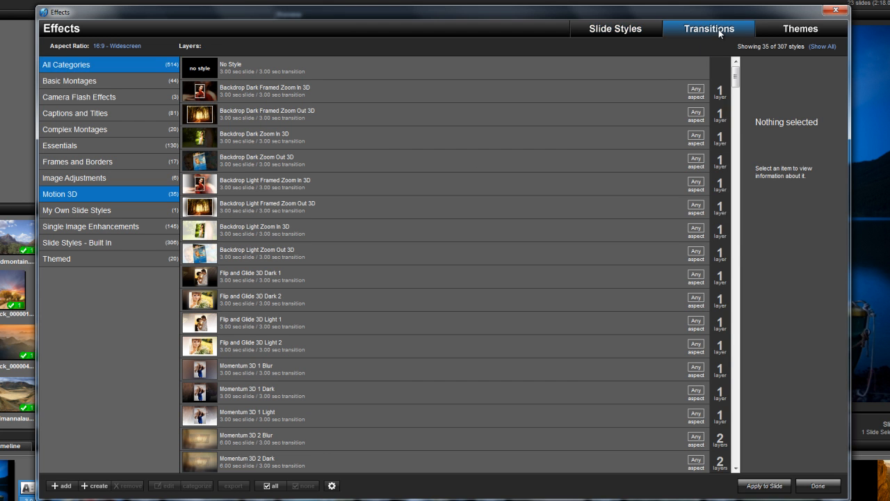
pyautogui.click(799, 29)
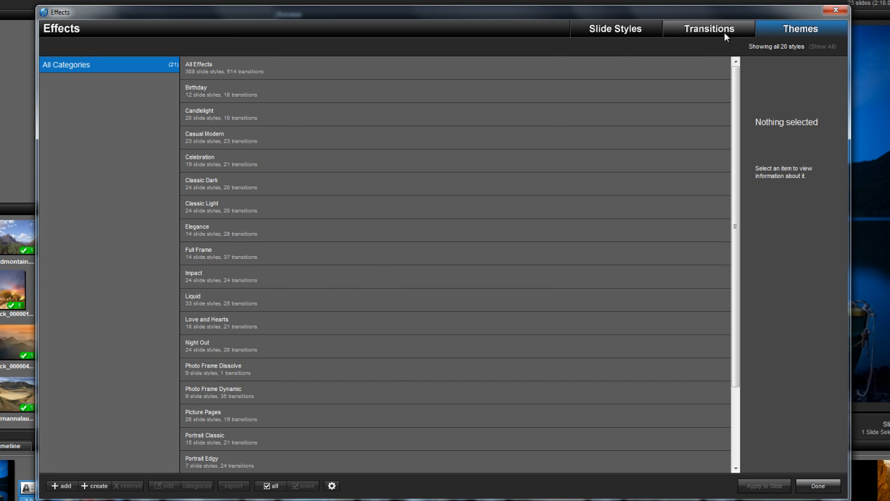
pyautogui.click(615, 28)
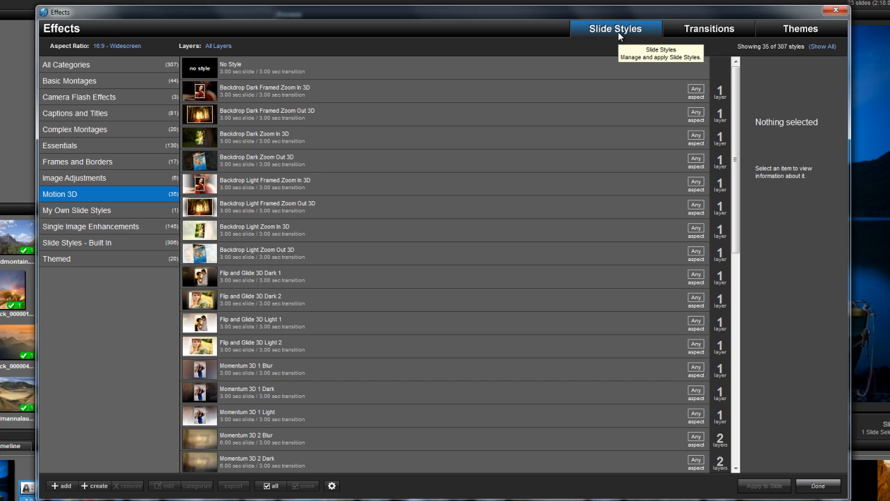
pyautogui.moveTo(615, 16)
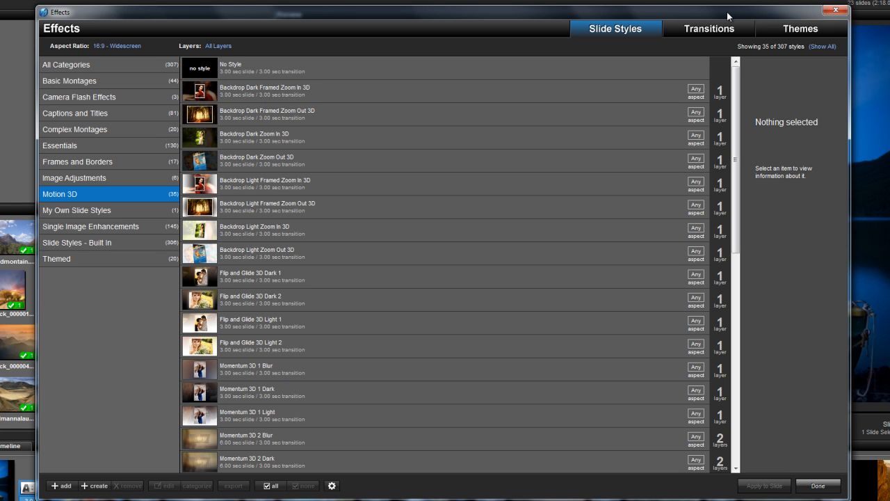
pyautogui.moveTo(832, 10)
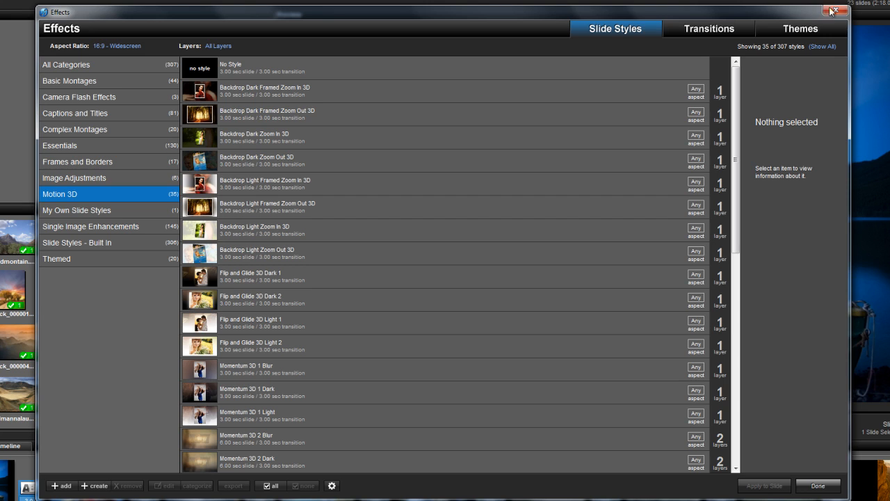
# Close the Effects window without applying anything and select slides in the Slide List.
pyautogui.click(838, 11)
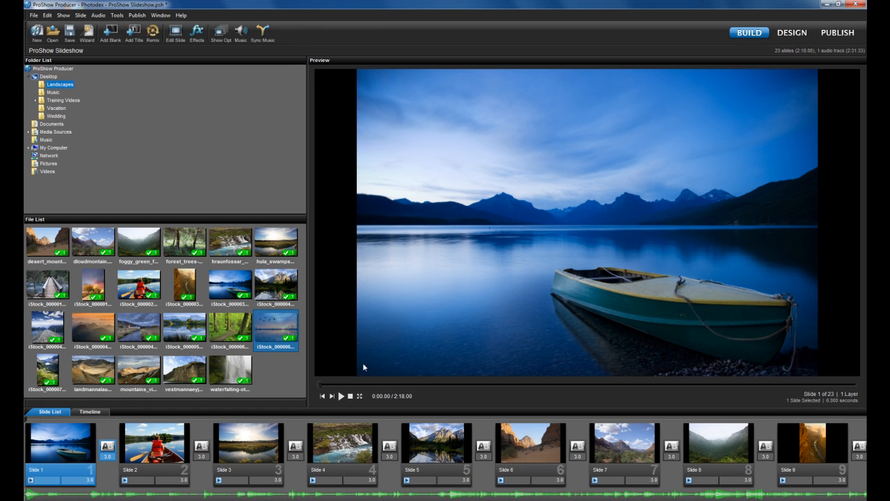
pyautogui.moveTo(299, 415)
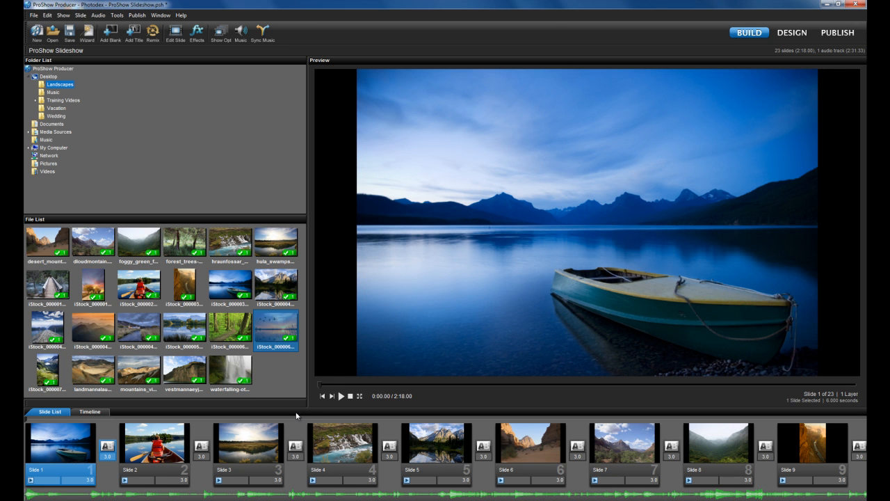
pyautogui.moveTo(68, 444)
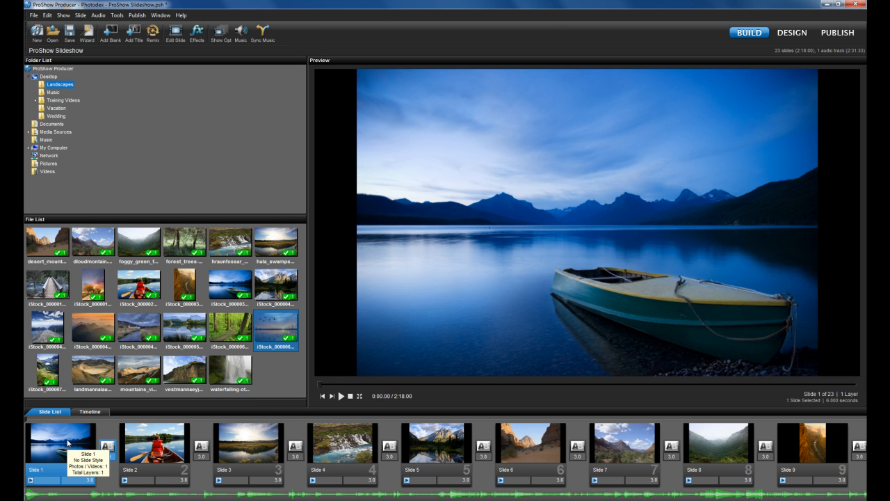
pyautogui.click(434, 443)
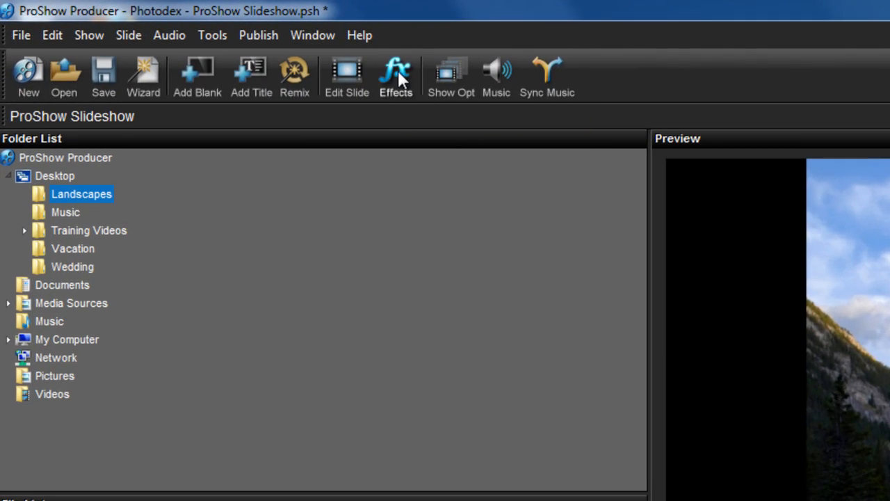
# Apply the Backdrop Dark Zoom In 3D style to the selected slides and close Effects.
pyautogui.click(395, 76)
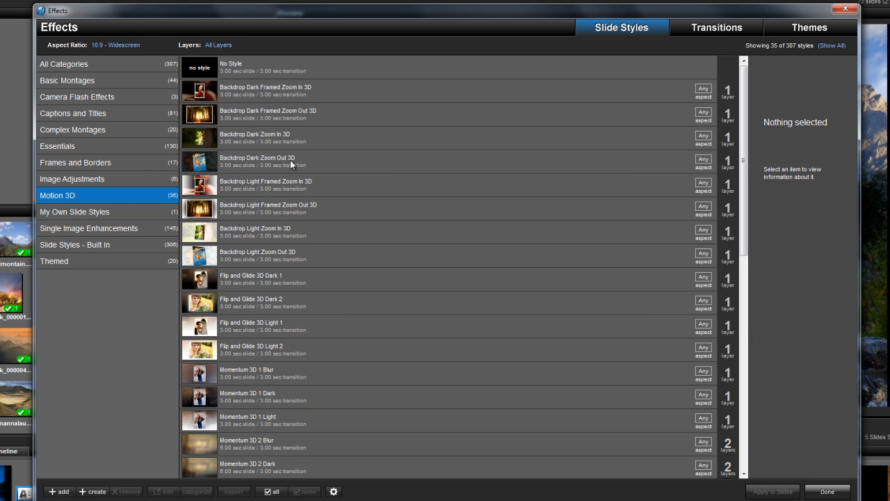
pyautogui.click(278, 137)
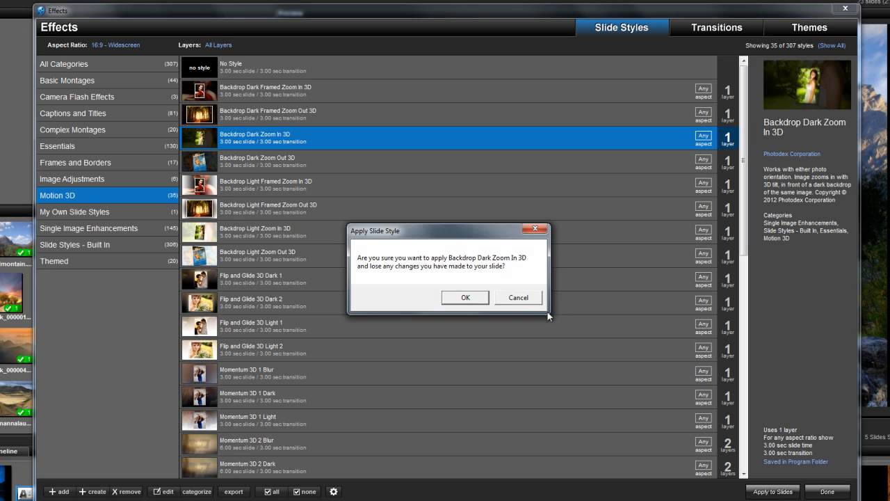
pyautogui.click(466, 297)
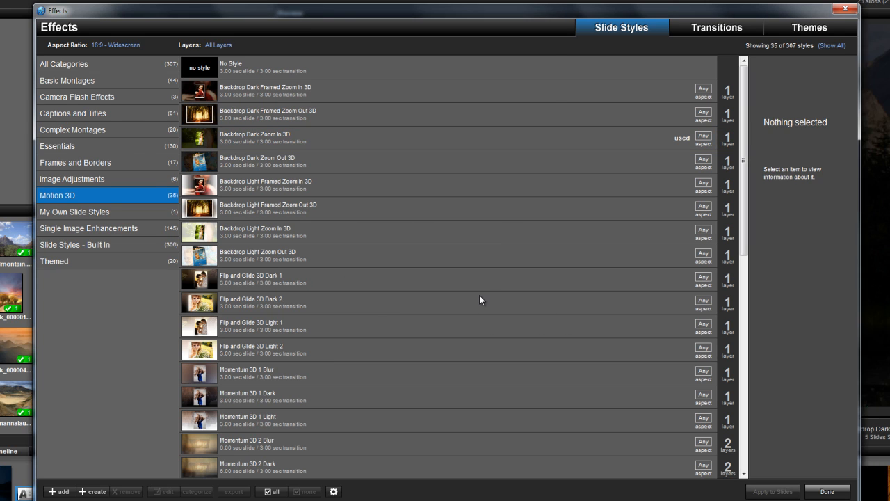
pyautogui.click(826, 492)
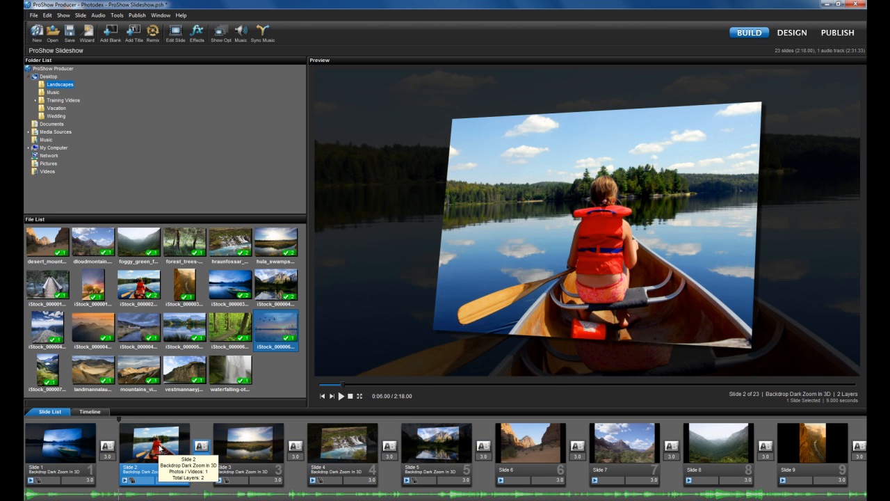
pyautogui.click(248, 443)
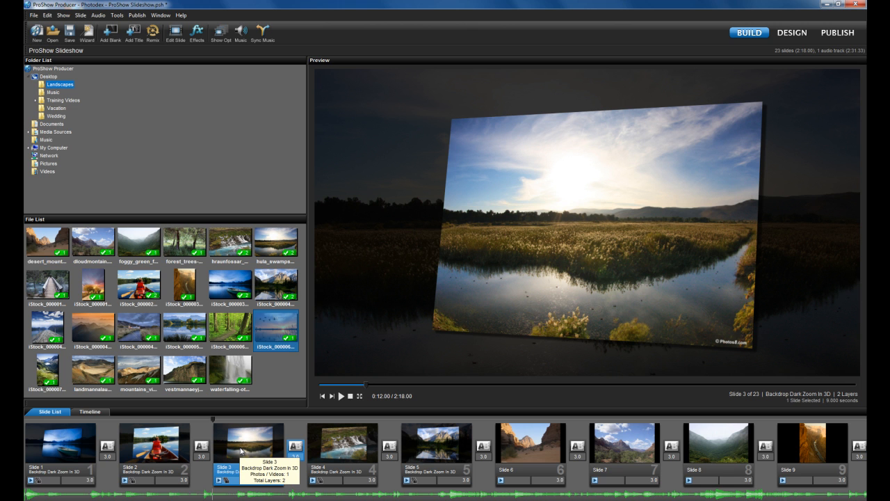
pyautogui.moveTo(334, 420)
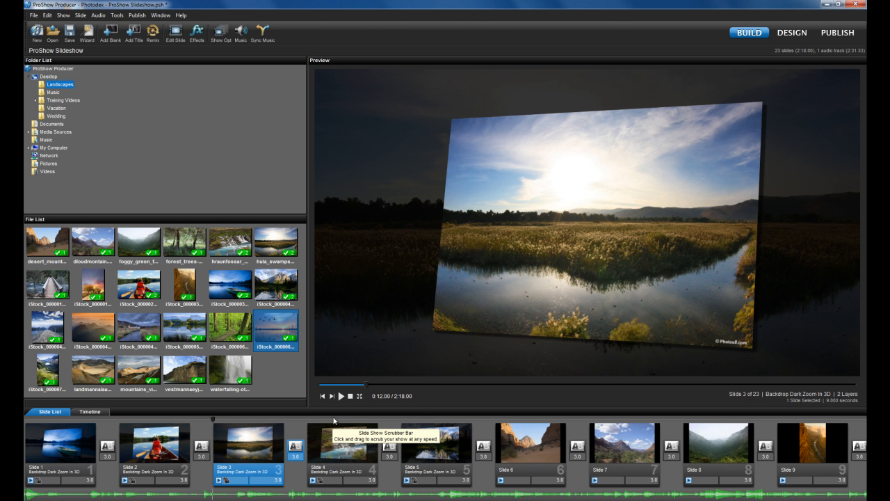